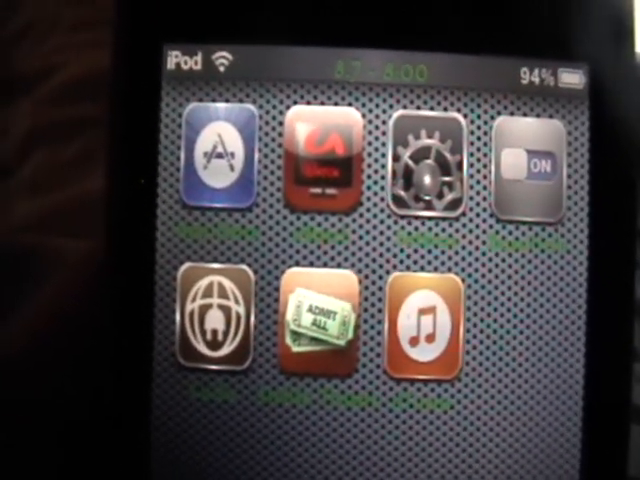
Step: Launch Cydia from the iPod home screen to show its themed Loading Data screen
left_click(323, 324)
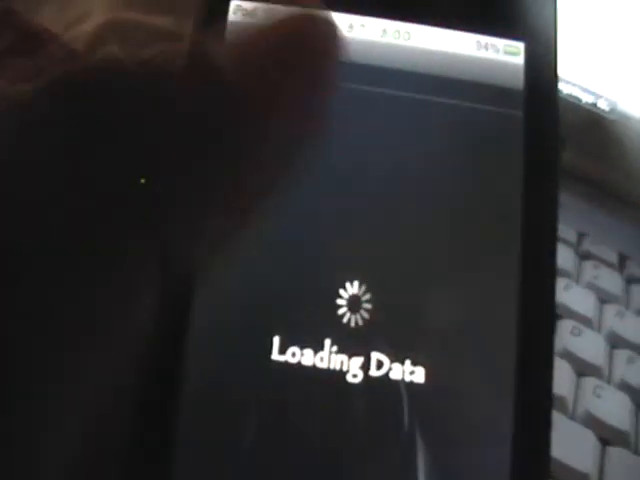